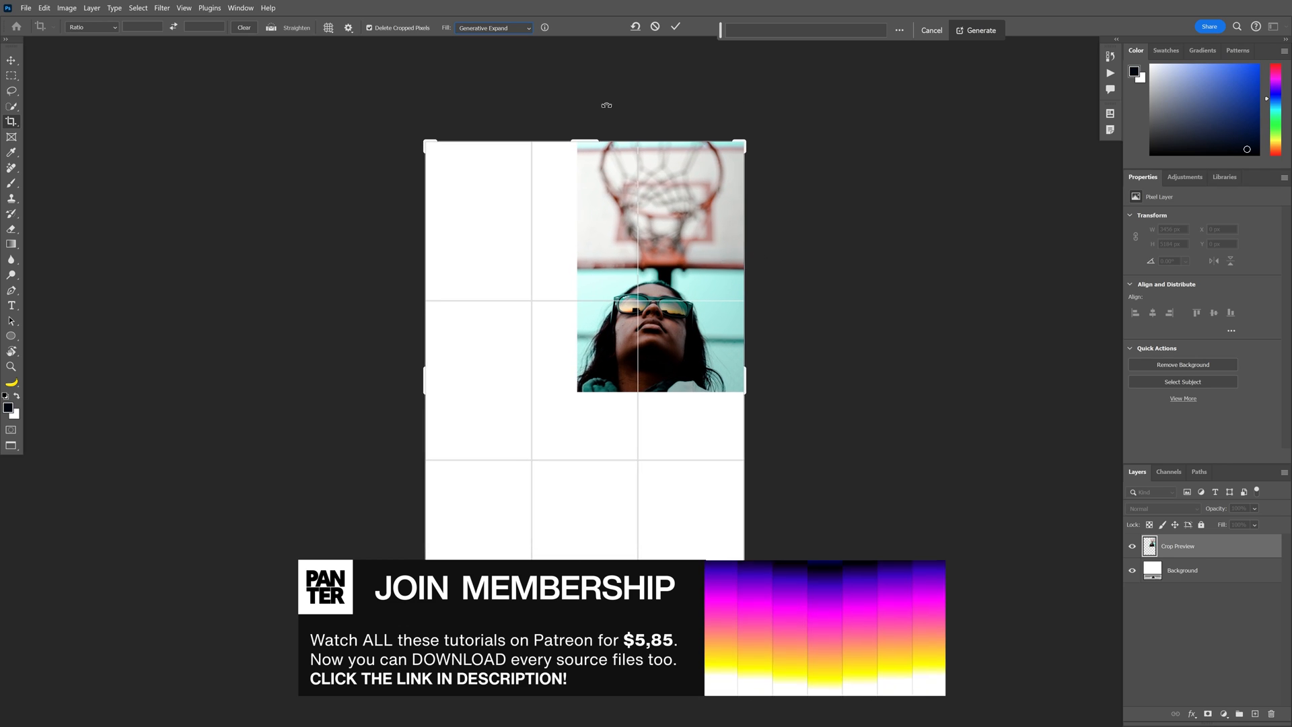
# Fill the widened crop area using Generative Expand and generate the new content
pyautogui.click(525, 27)
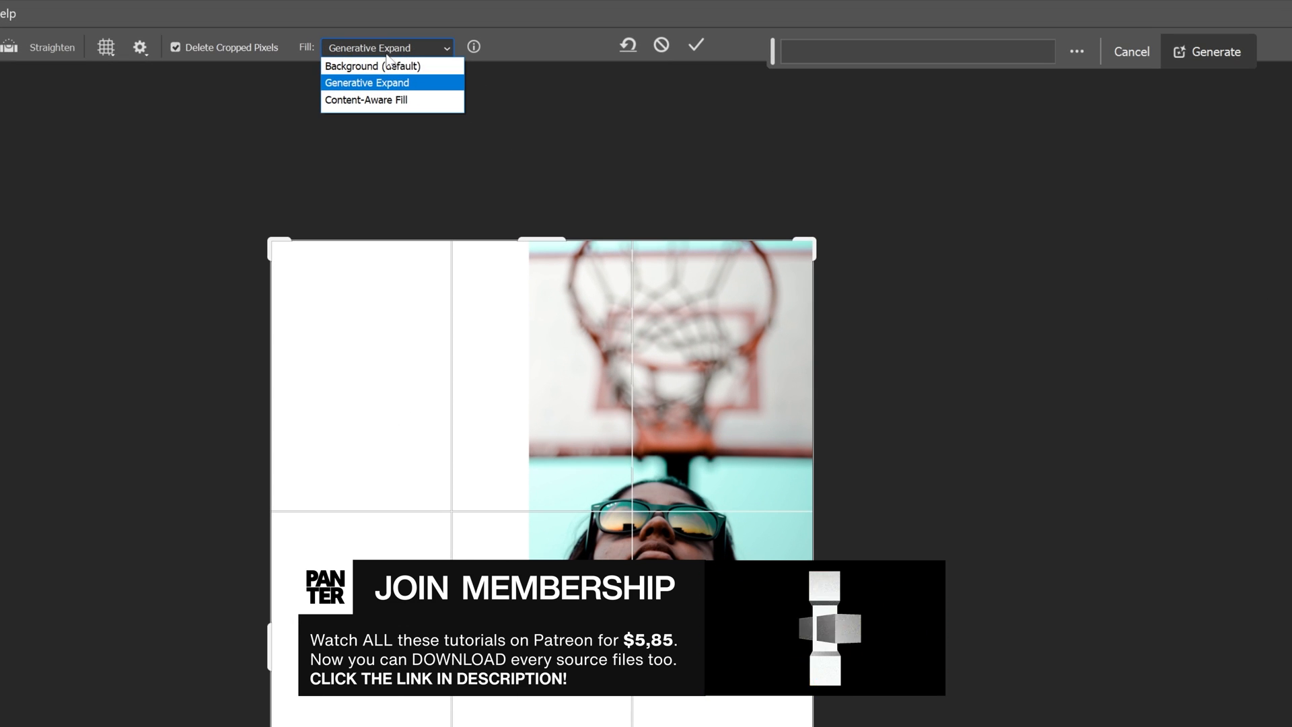
pyautogui.click(368, 82)
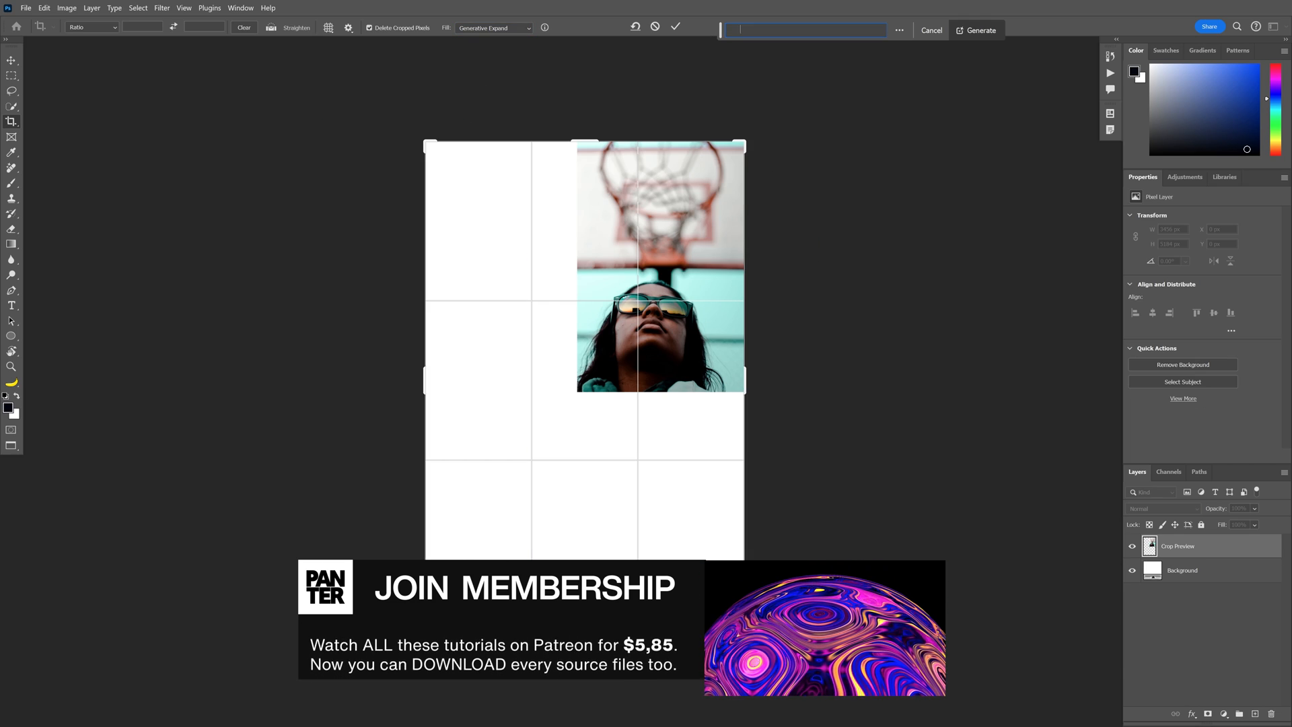
pyautogui.click(977, 30)
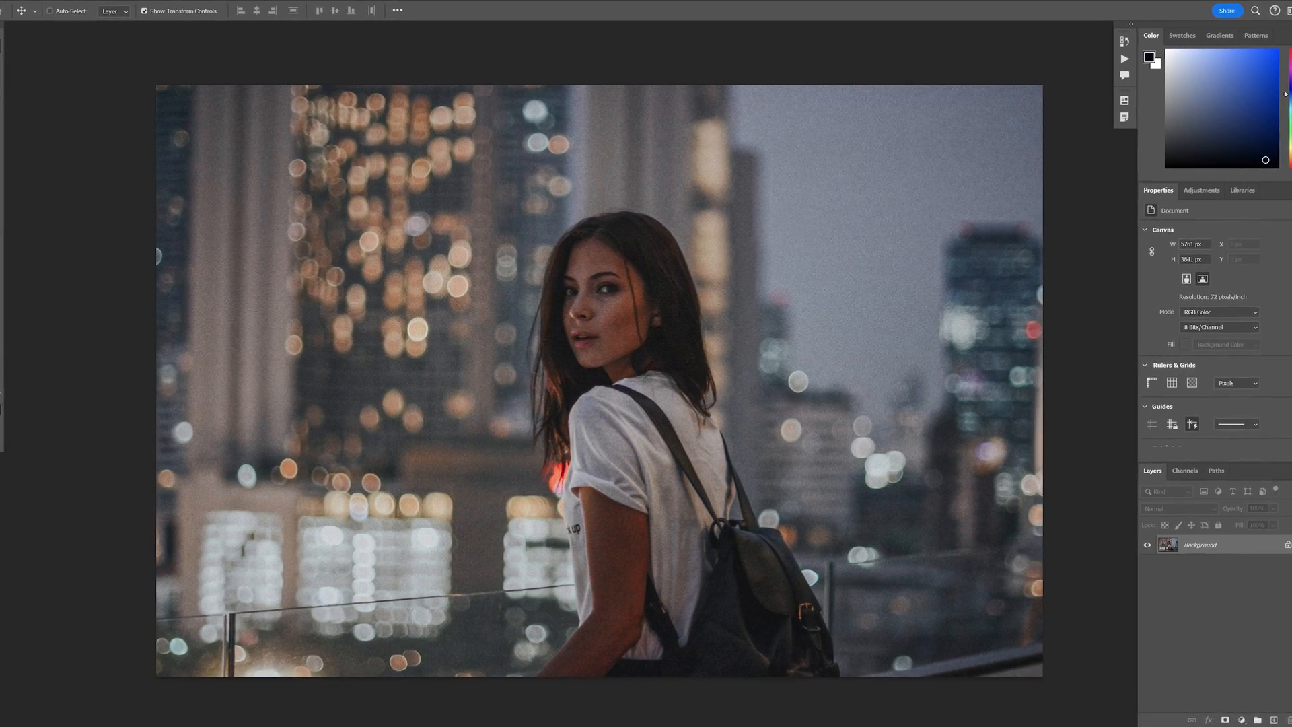
# Add Curves and Color Balance adjustment layers and shift the midtone colour balance
pyautogui.click(1201, 190)
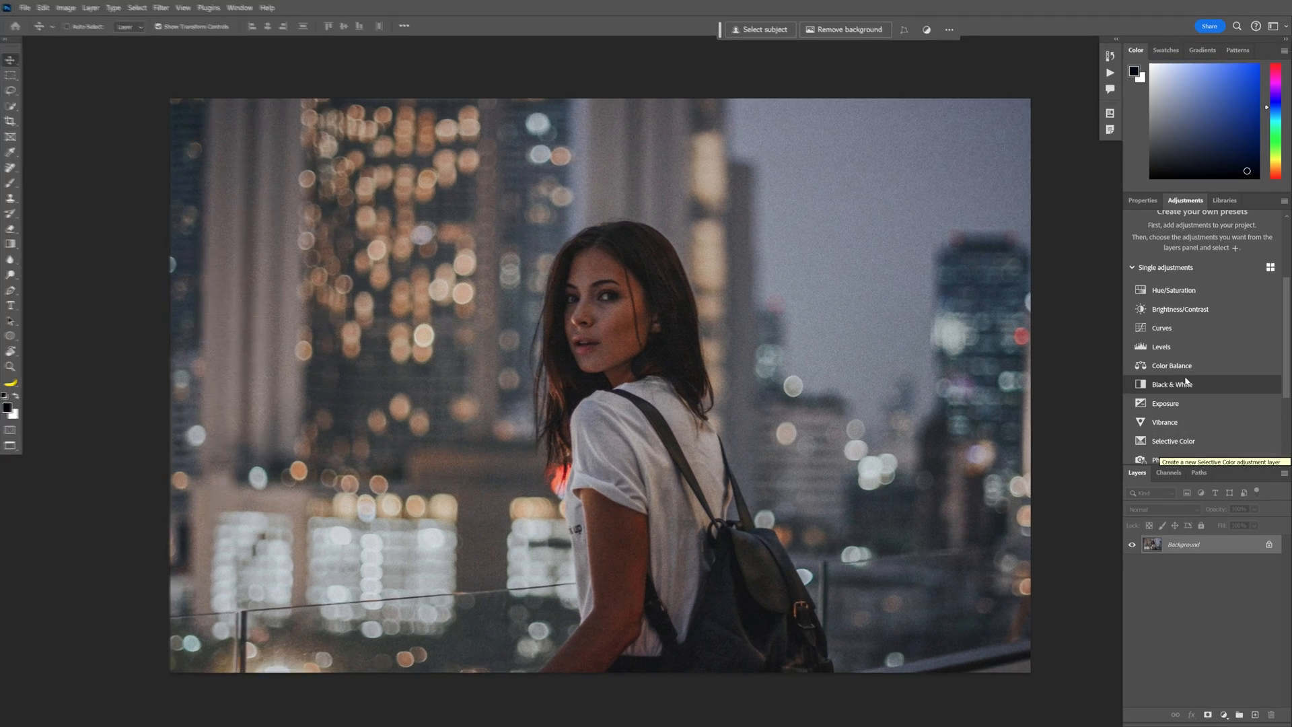
pyautogui.click(1162, 327)
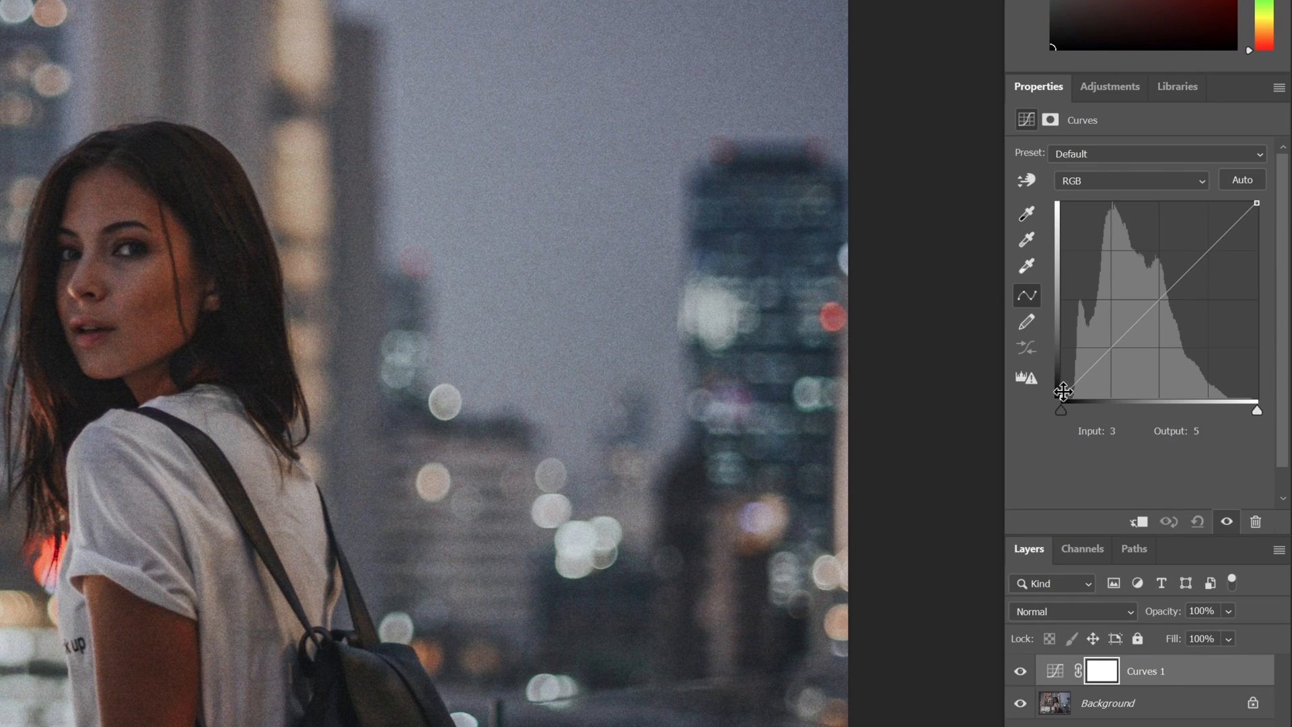
pyautogui.click(1108, 86)
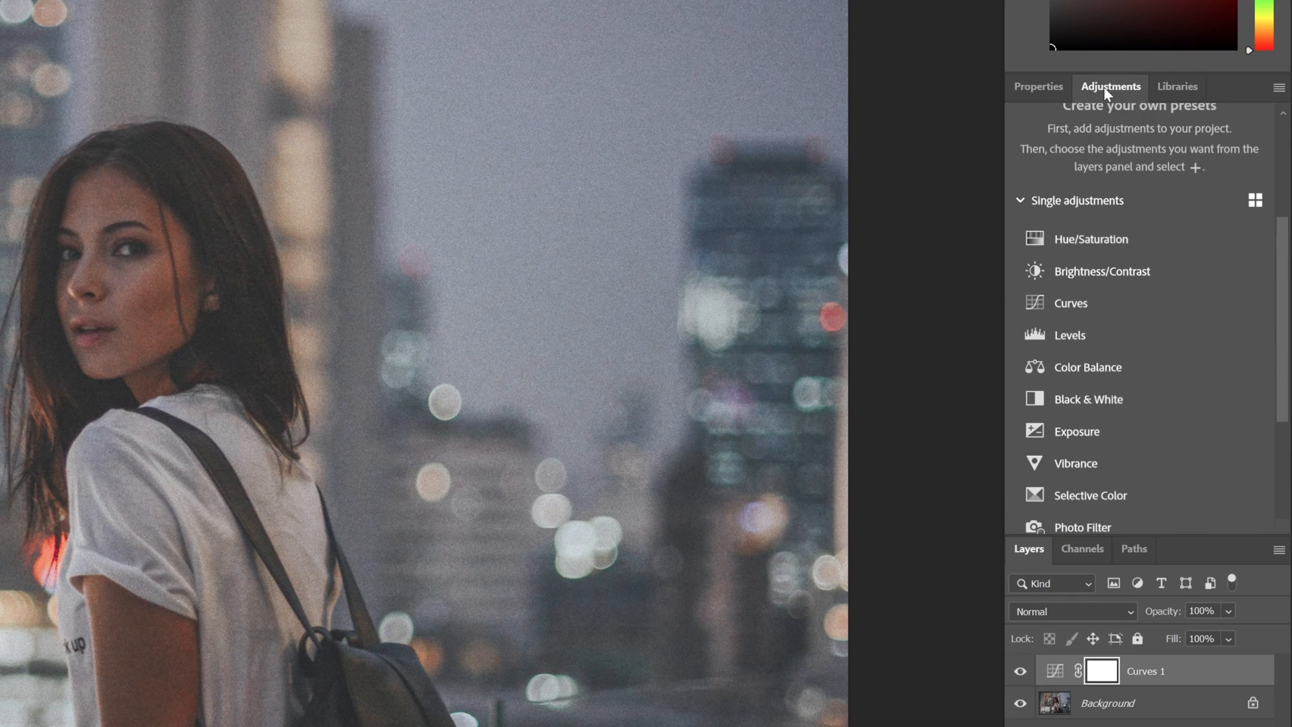
pyautogui.click(1087, 366)
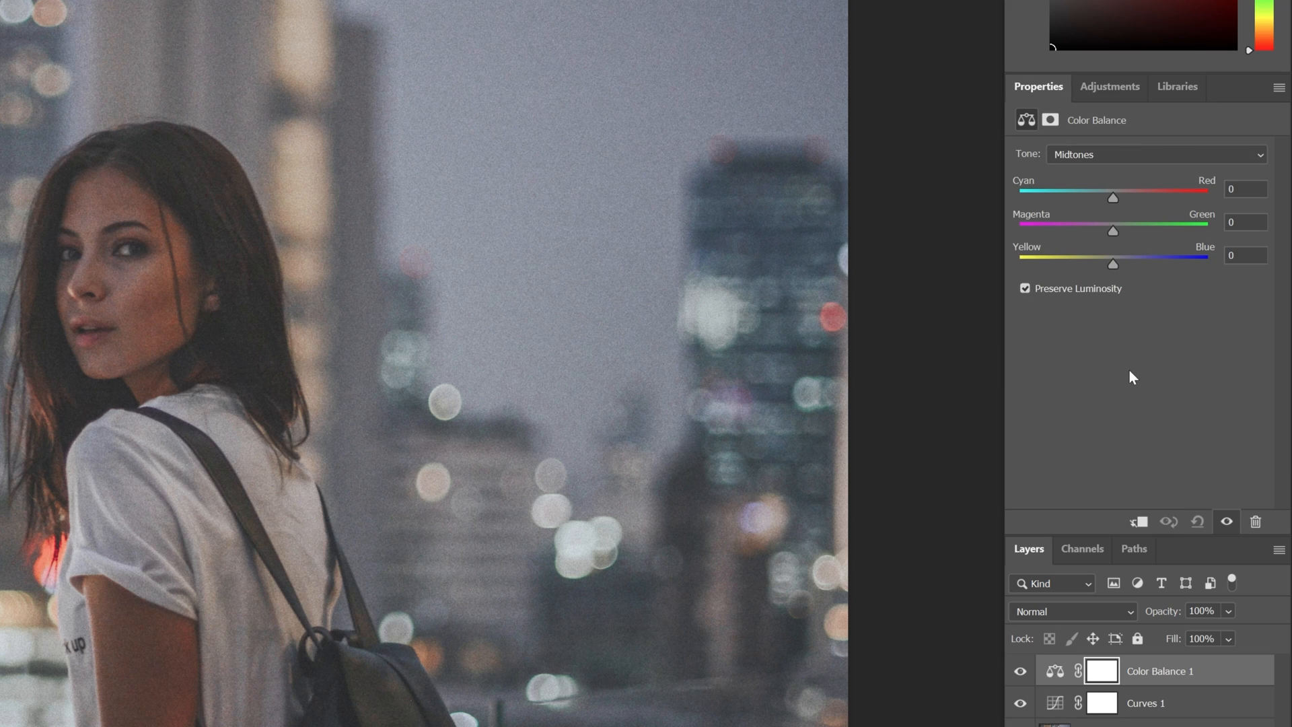
pyautogui.moveTo(1113, 264); pyautogui.dragTo(1121, 264)
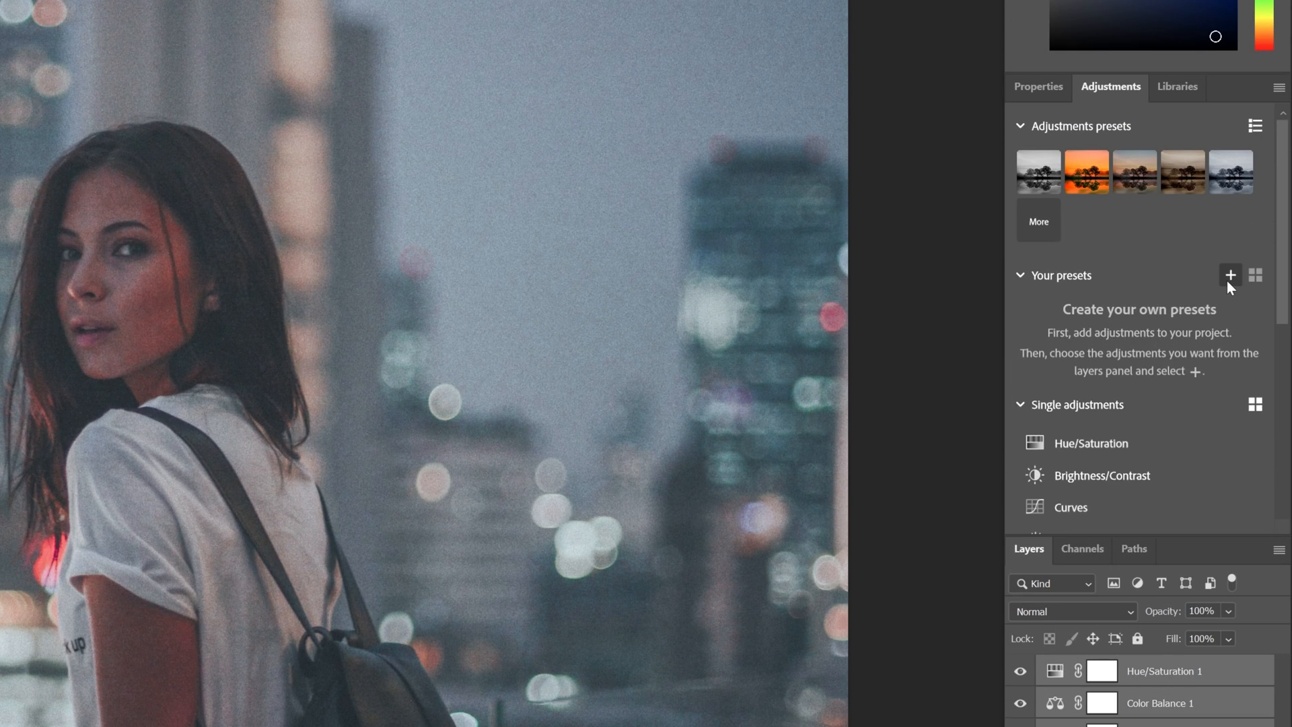
# Save the three adjustments as the Panter01 preset and select the Hue/Saturation 1 layer
pyautogui.click(1230, 274)
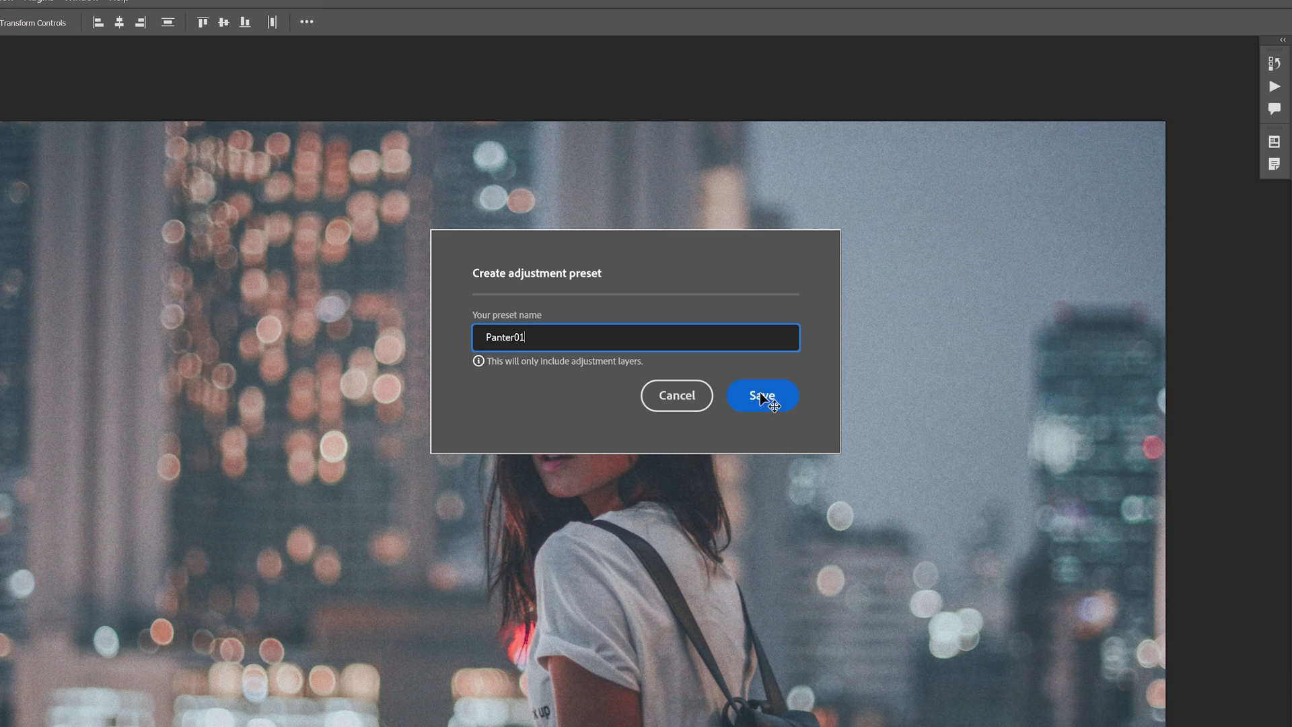
pyautogui.click(762, 395)
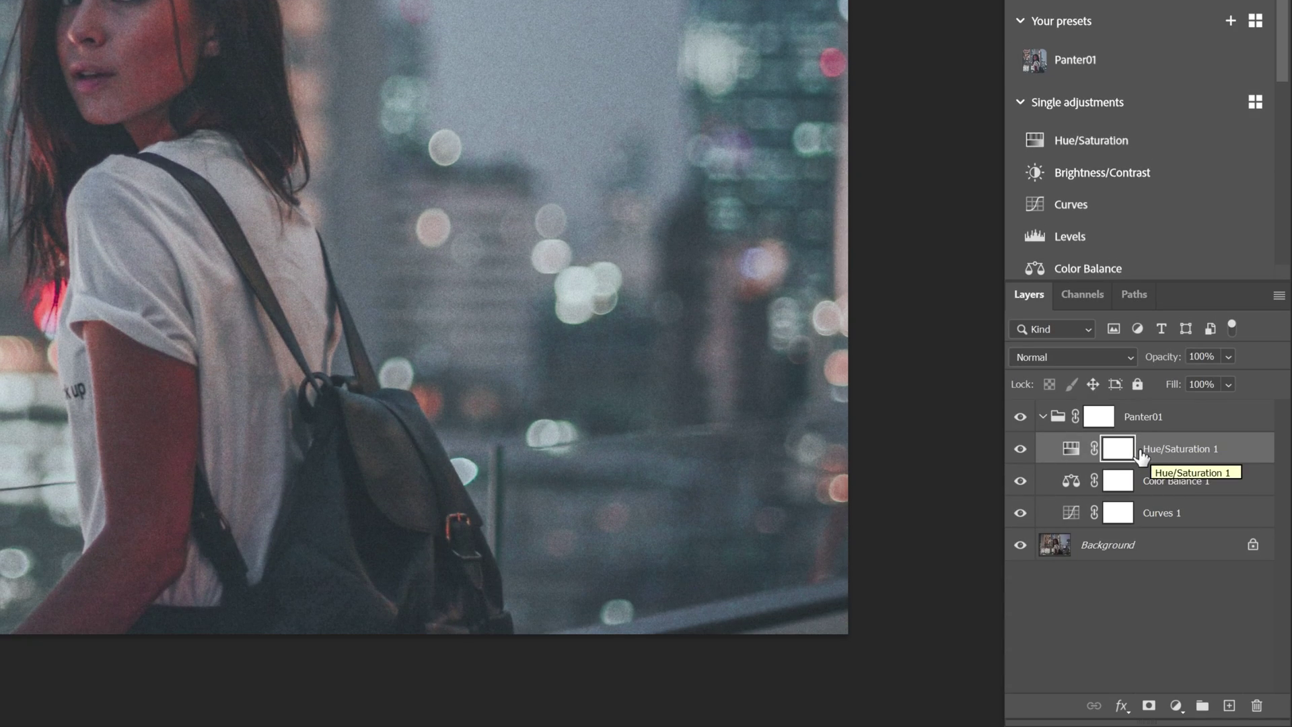
pyautogui.click(1142, 417)
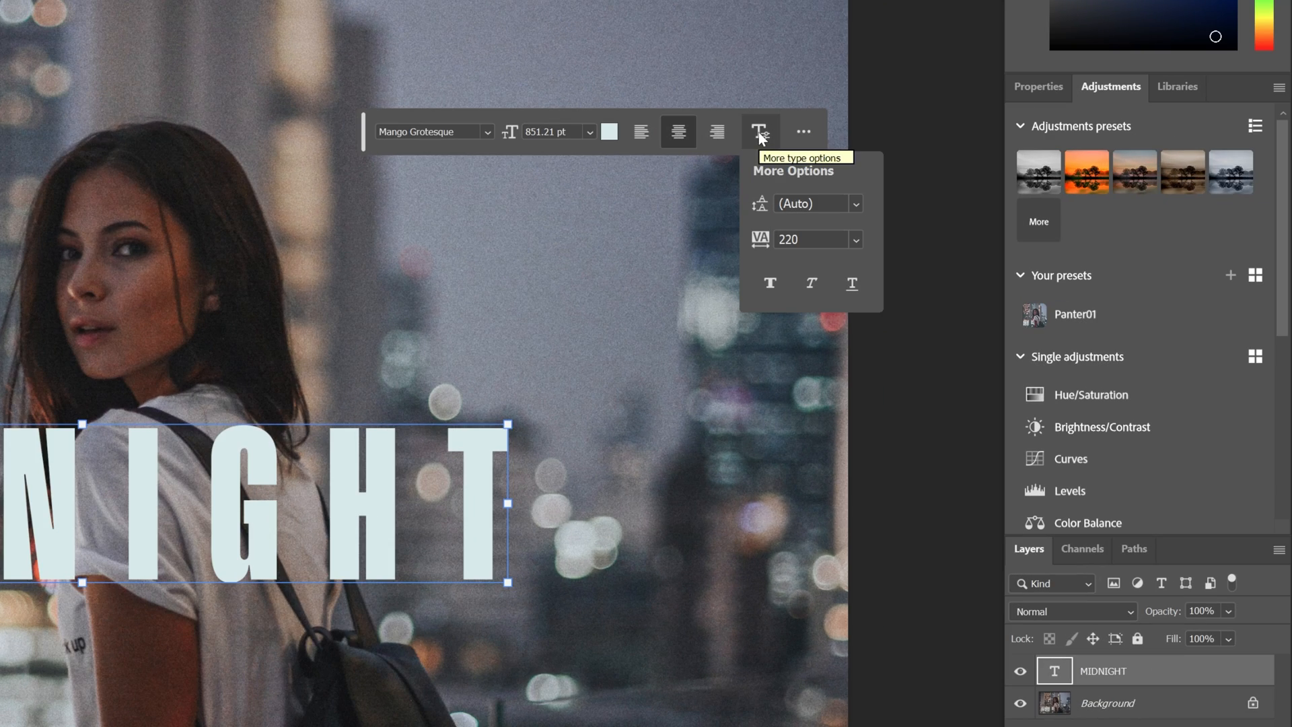
# Tighten the MIDNIGHT text tracking to -10 and make it faux bold
pyautogui.click(856, 203)
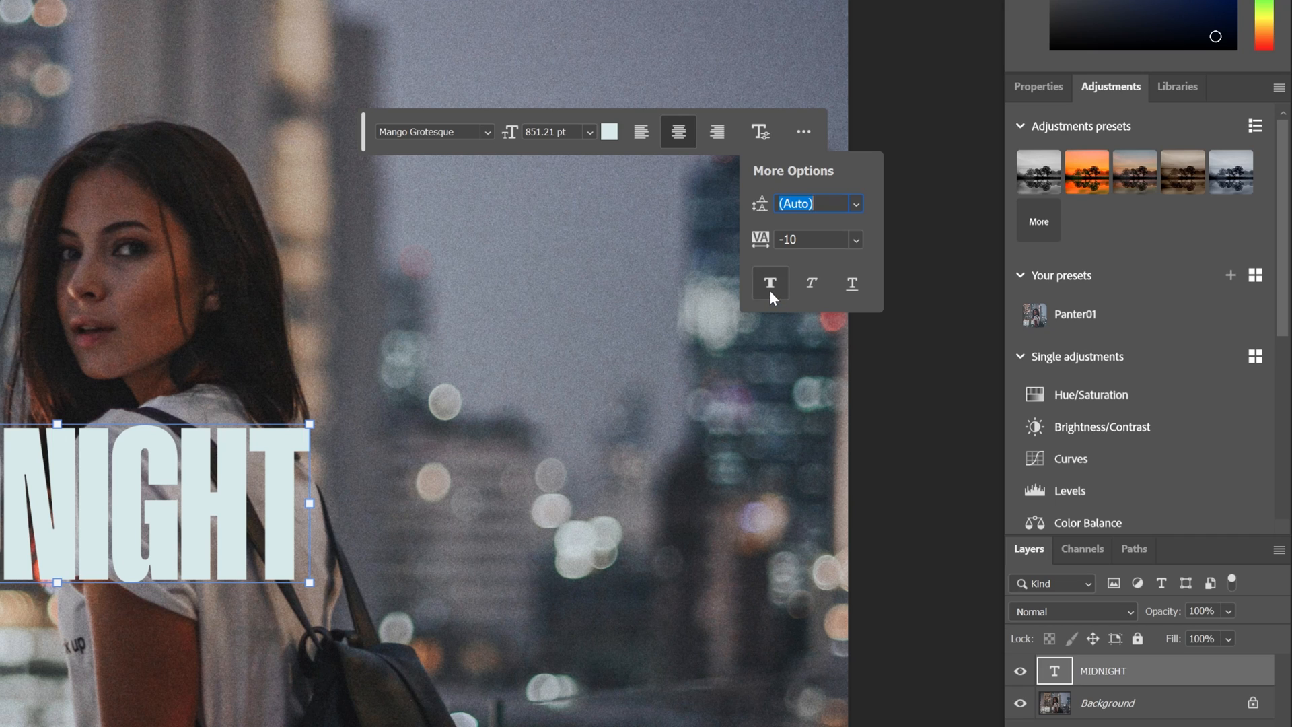
pyautogui.click(852, 284)
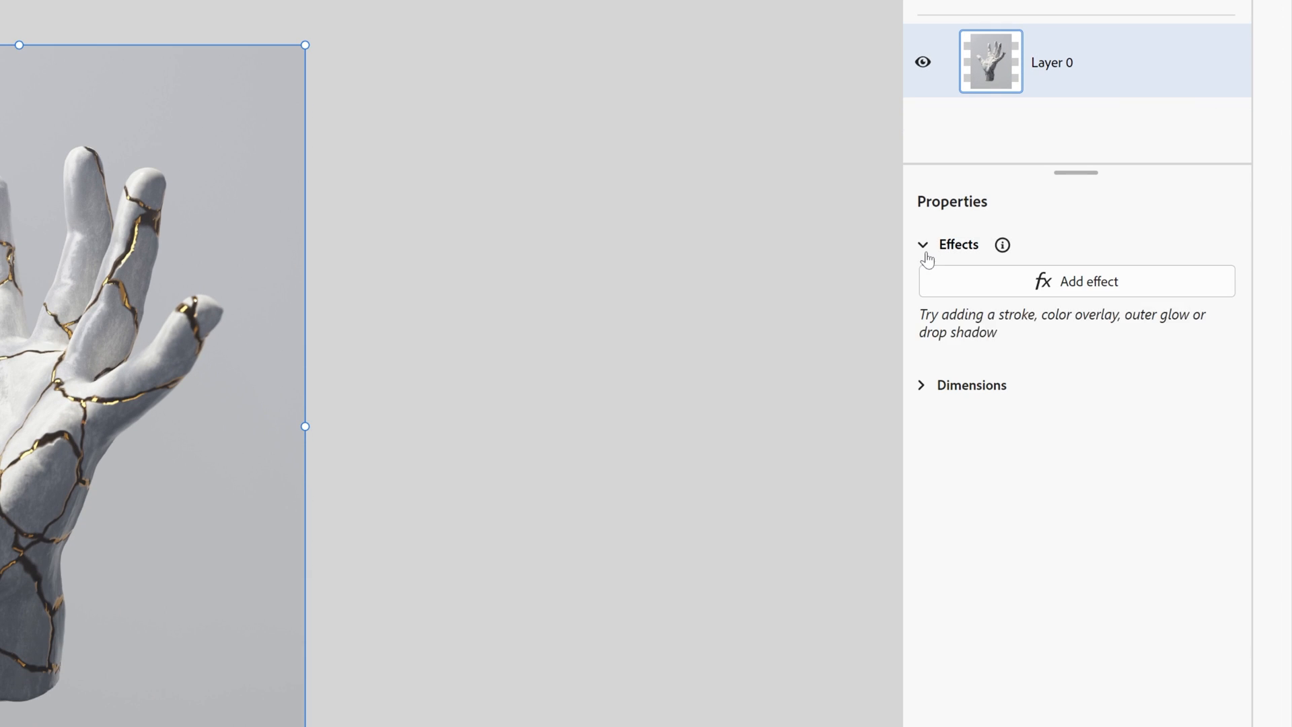
# Expand Layer 0's Dimensions to show 3000 by 4000 at position 0, 0
pyautogui.click(922, 385)
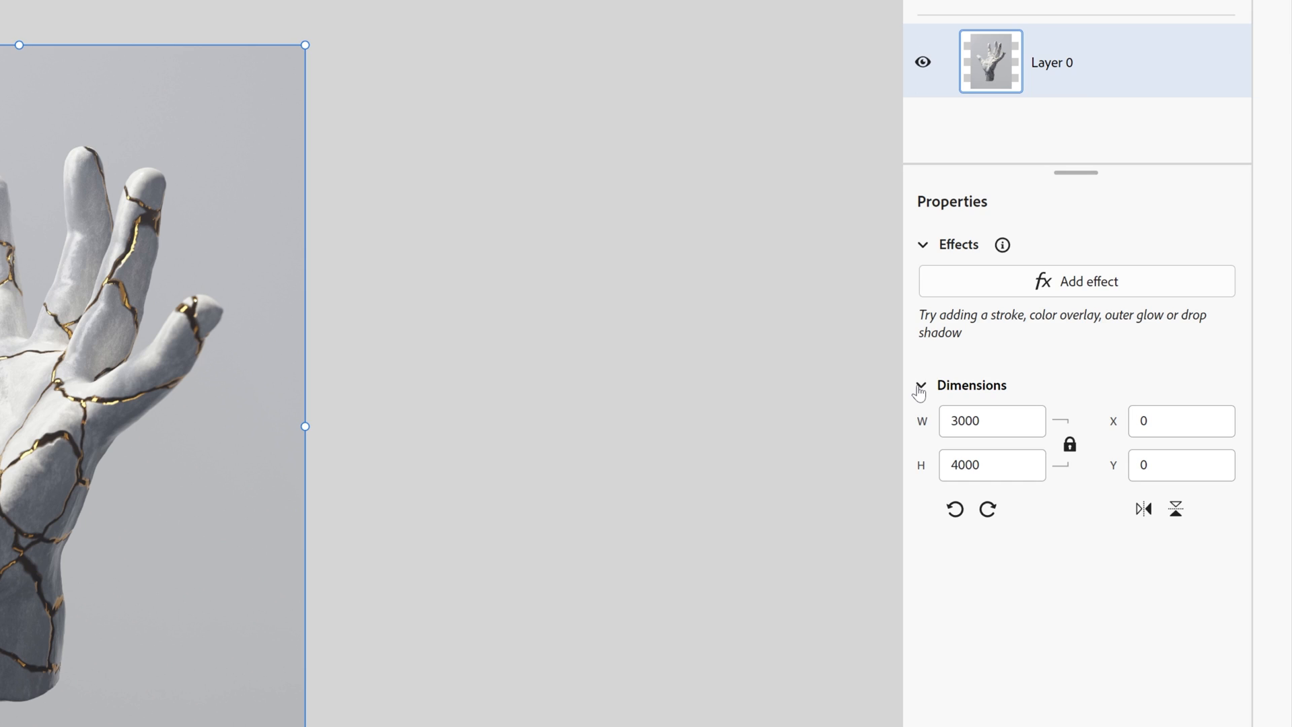